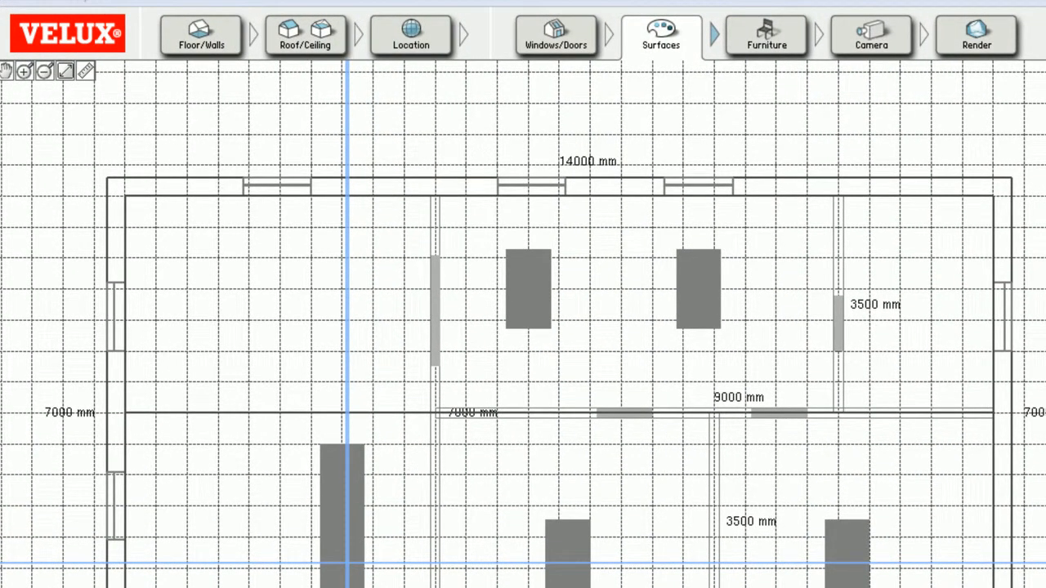
Step through the workflow tabs along the top bar, ending on the surface-definition stage
left_click(201, 34)
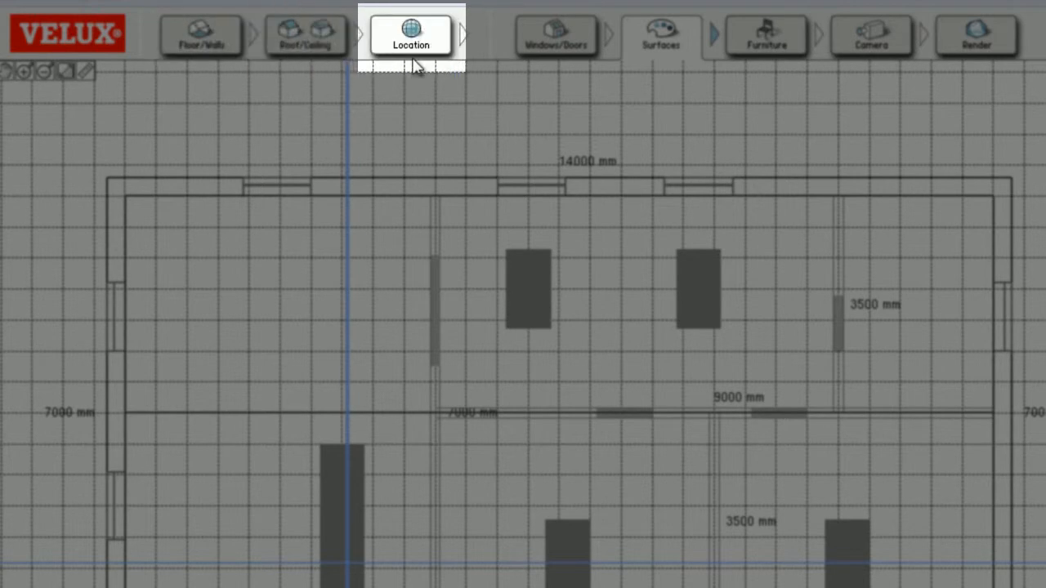
left_click(556, 36)
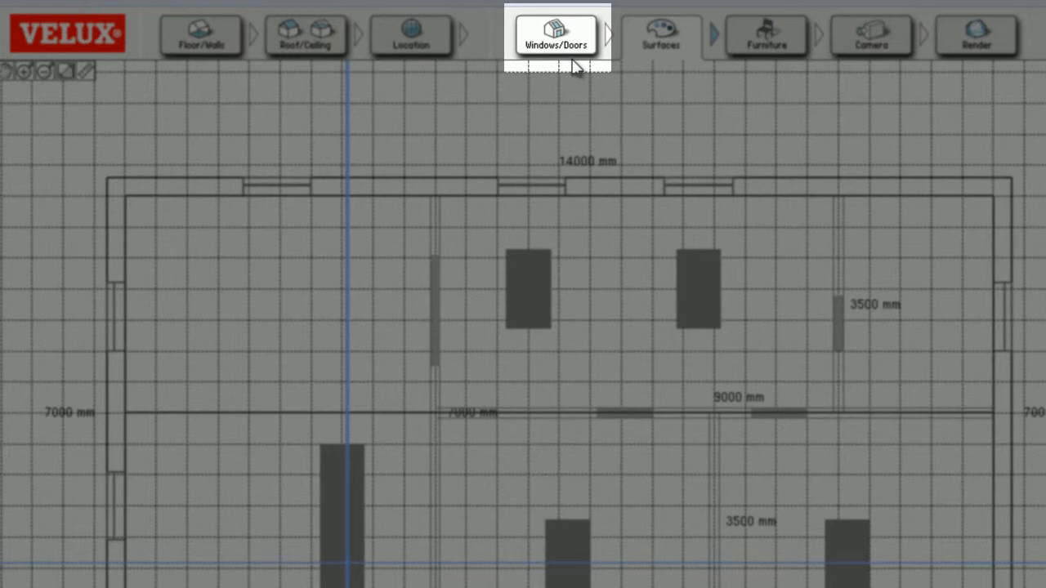
mouse_move(579, 67)
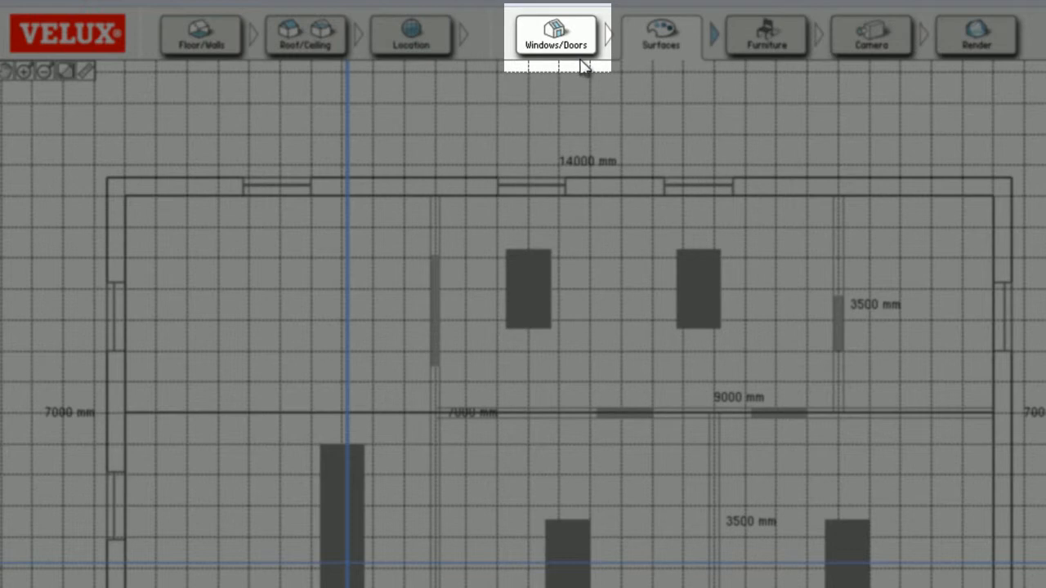
left_click(660, 34)
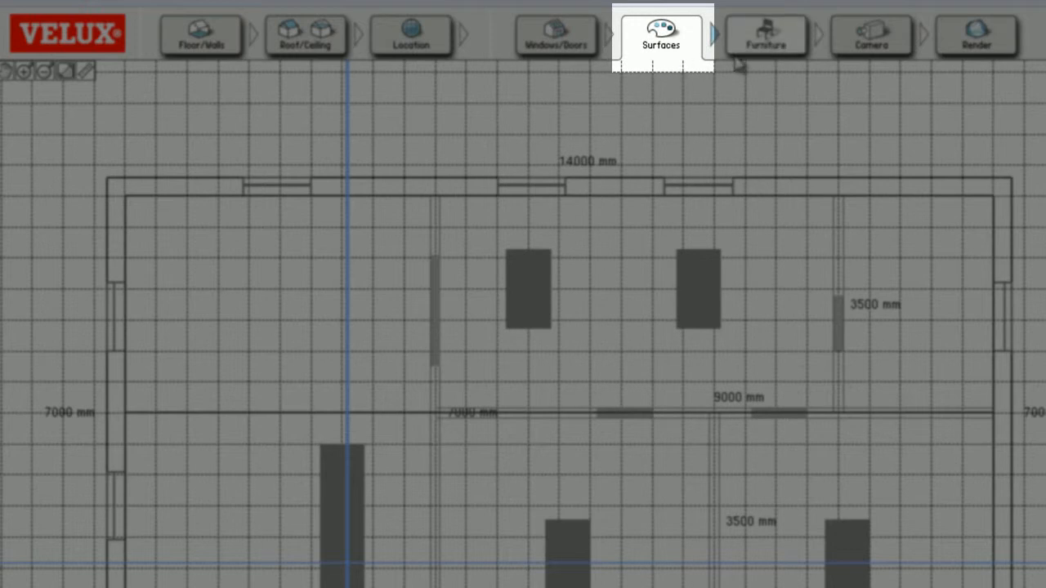
left_click(765, 36)
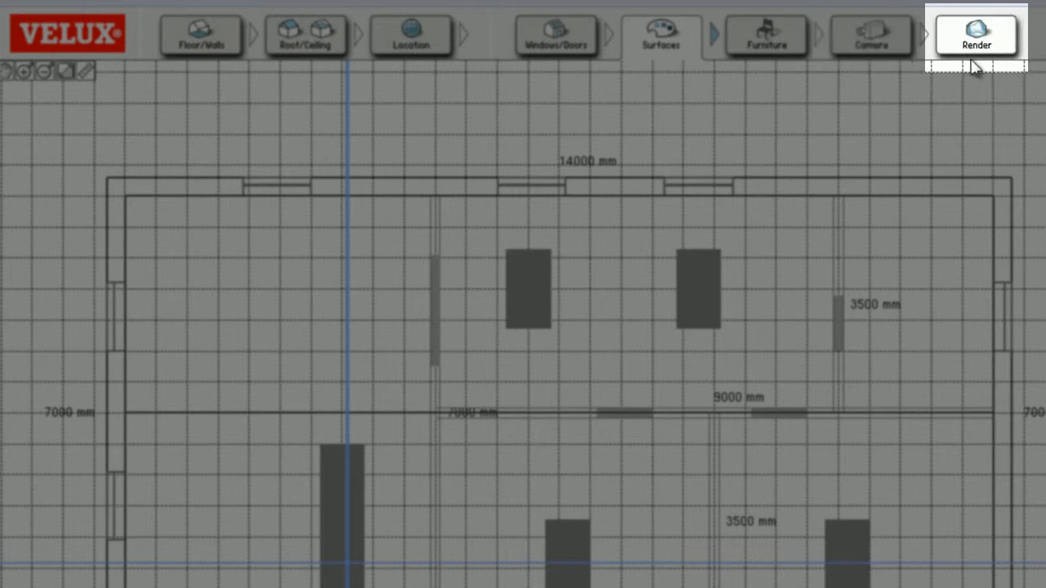
left_click(660, 34)
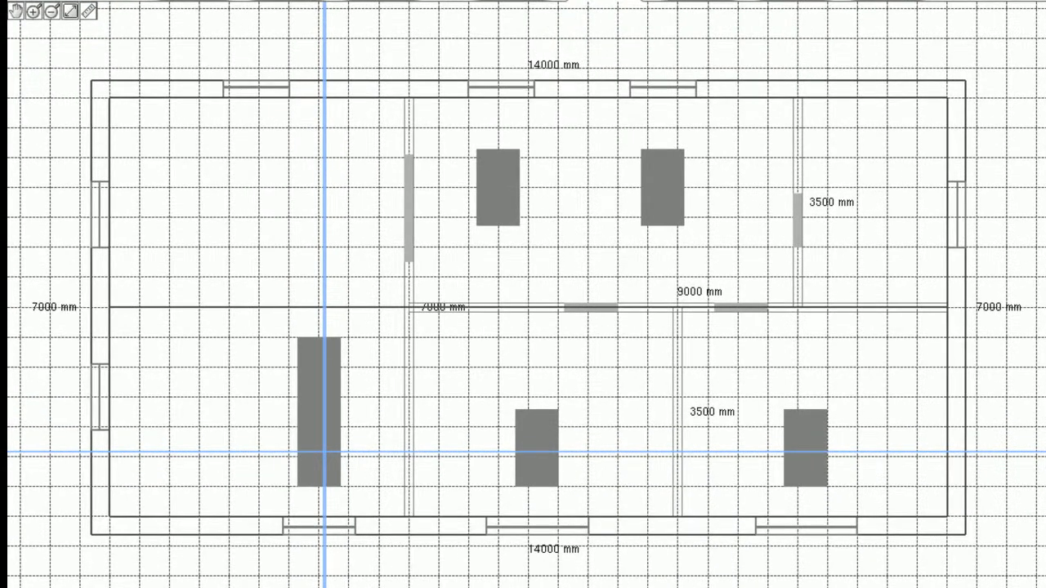
mouse_move(1013, 564)
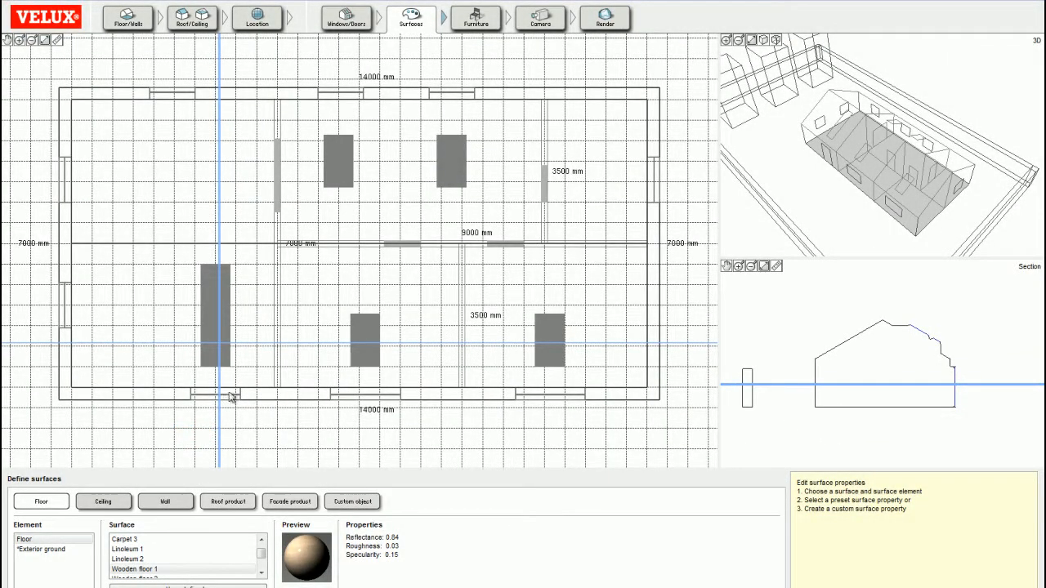
mouse_move(258, 435)
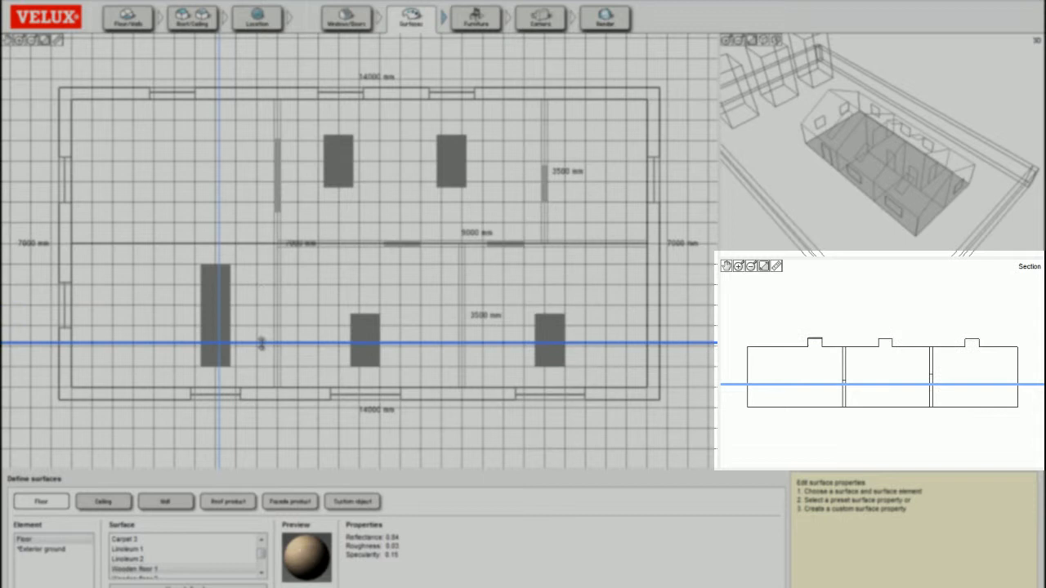
mouse_move(254, 425)
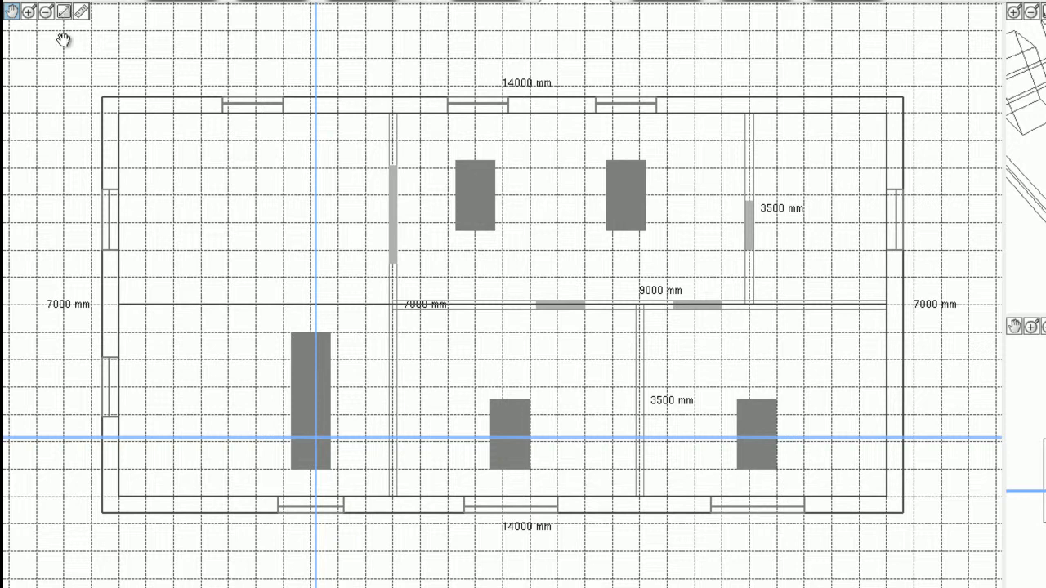
mouse_move(75, 33)
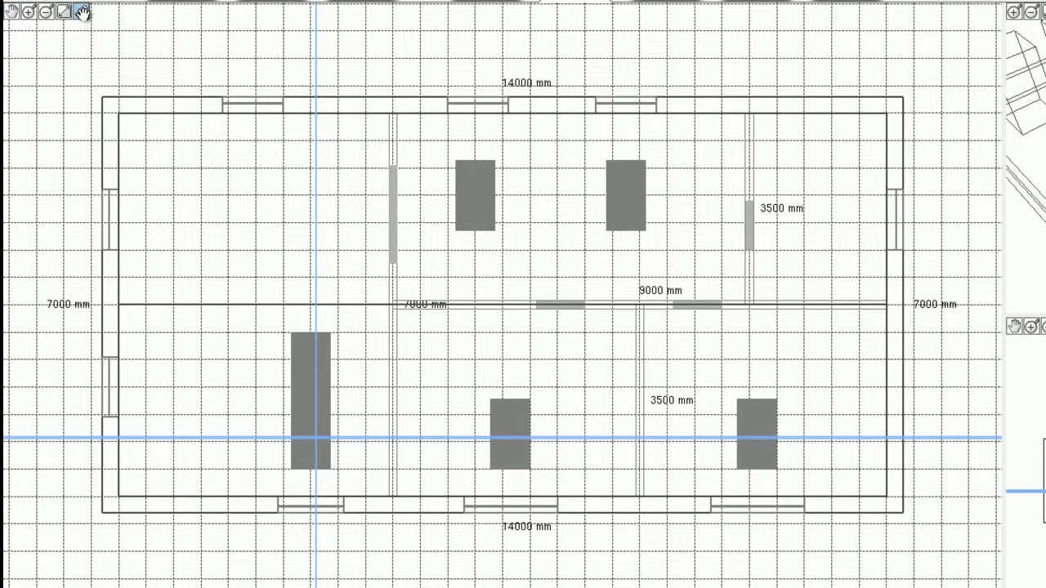
Measure 4972.2 mm from the top-left wall corner along the top wall
left_click(78, 11)
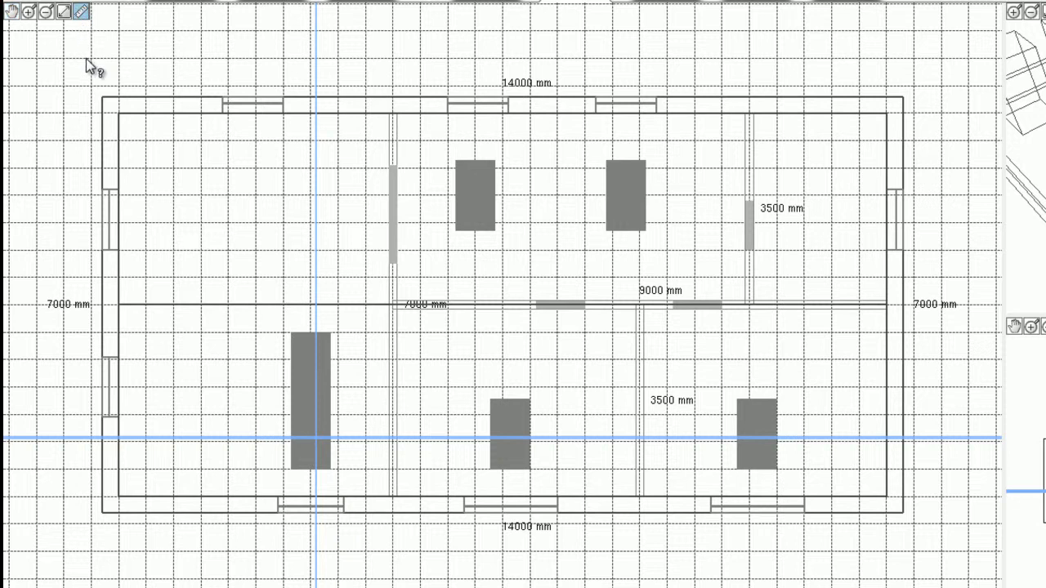
mouse_move(105, 101)
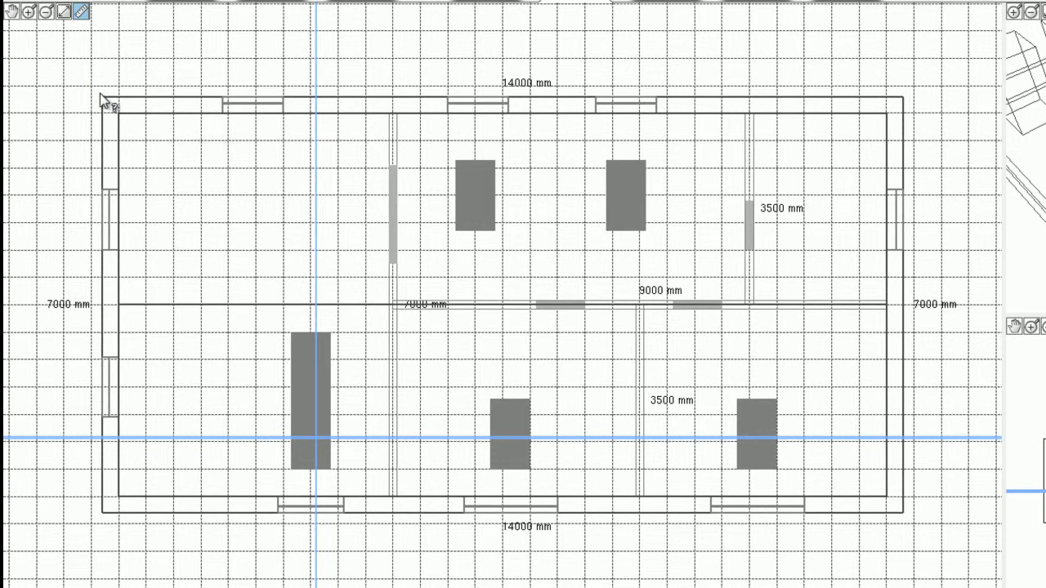
left_click_drag(101, 100, 396, 100)
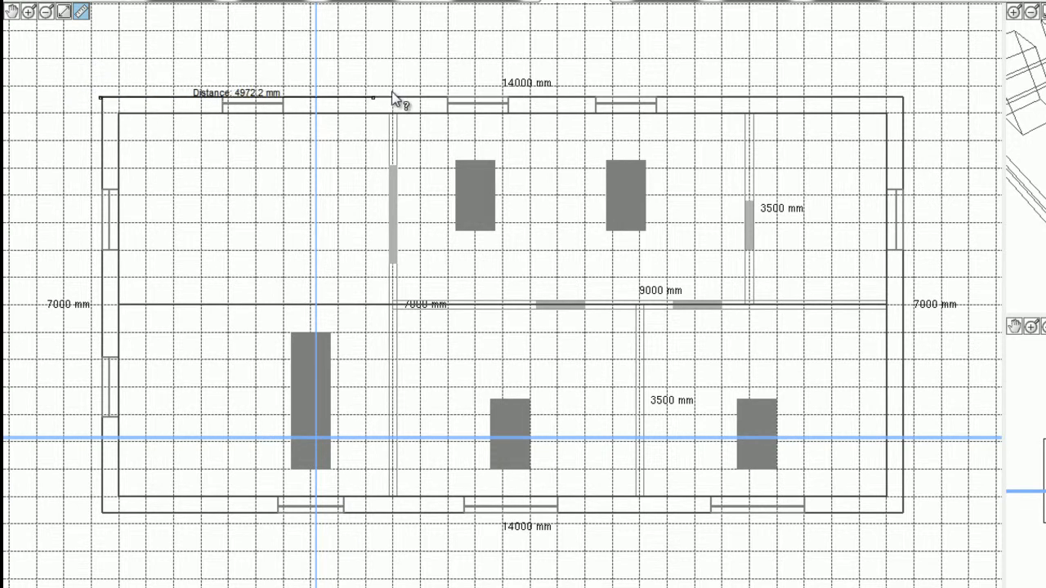
mouse_move(513, 98)
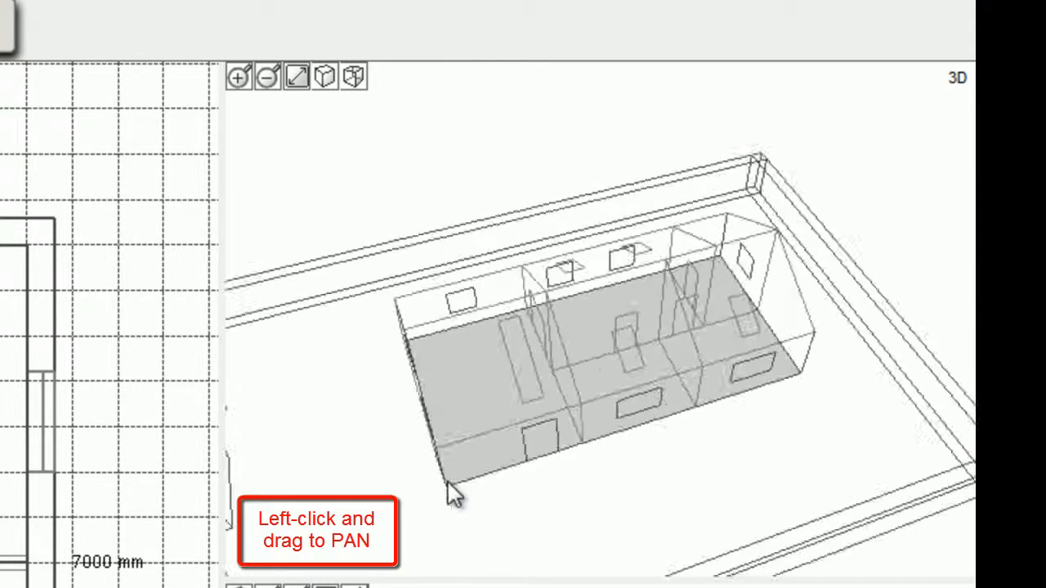
Pan across the 3D model and show the building and nearby blocks as shaded solids
left_click_drag(454, 498, 307, 353)
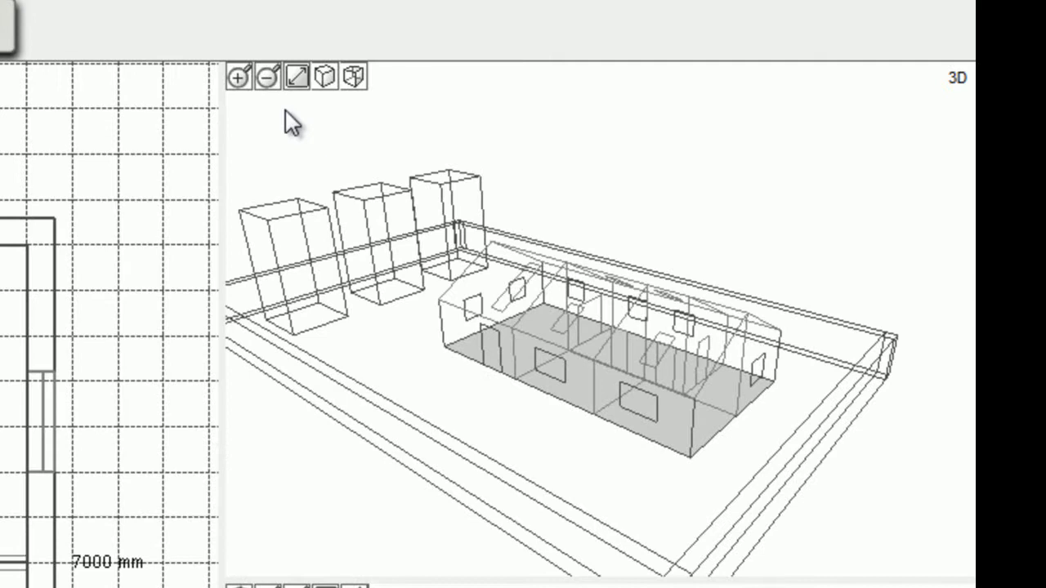
mouse_move(335, 90)
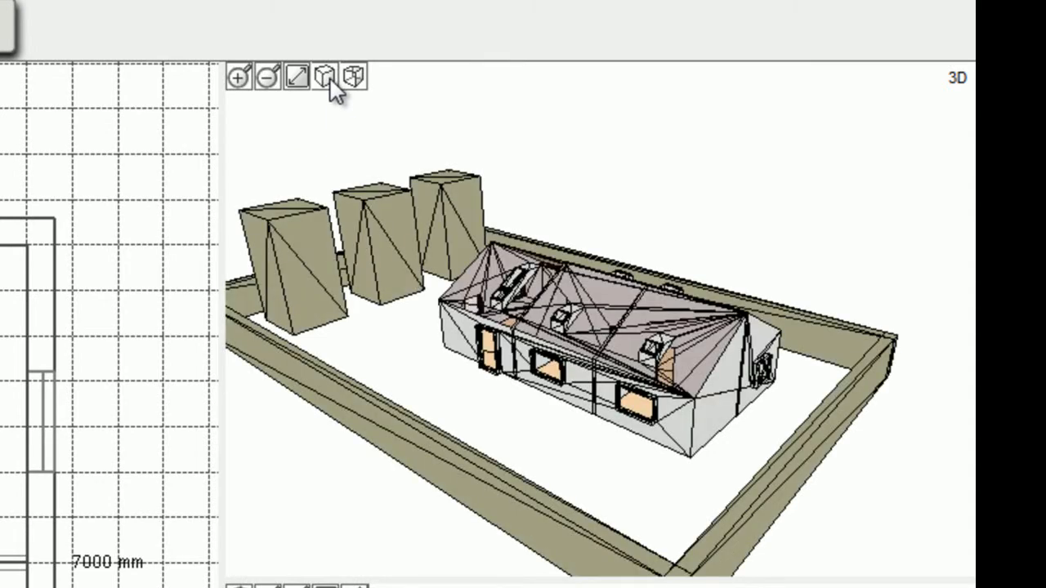
left_click(355, 77)
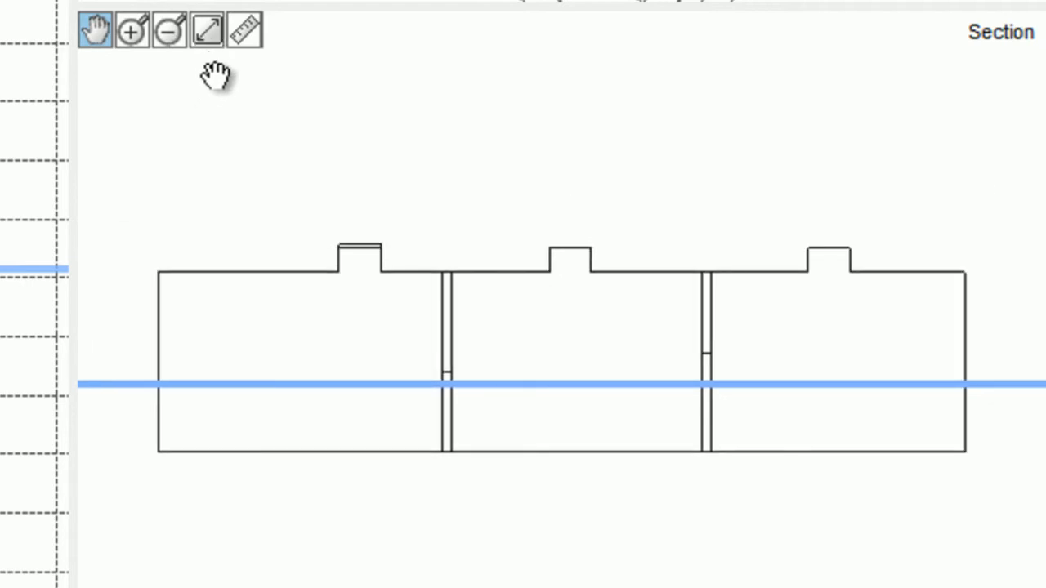
left_click(245, 31)
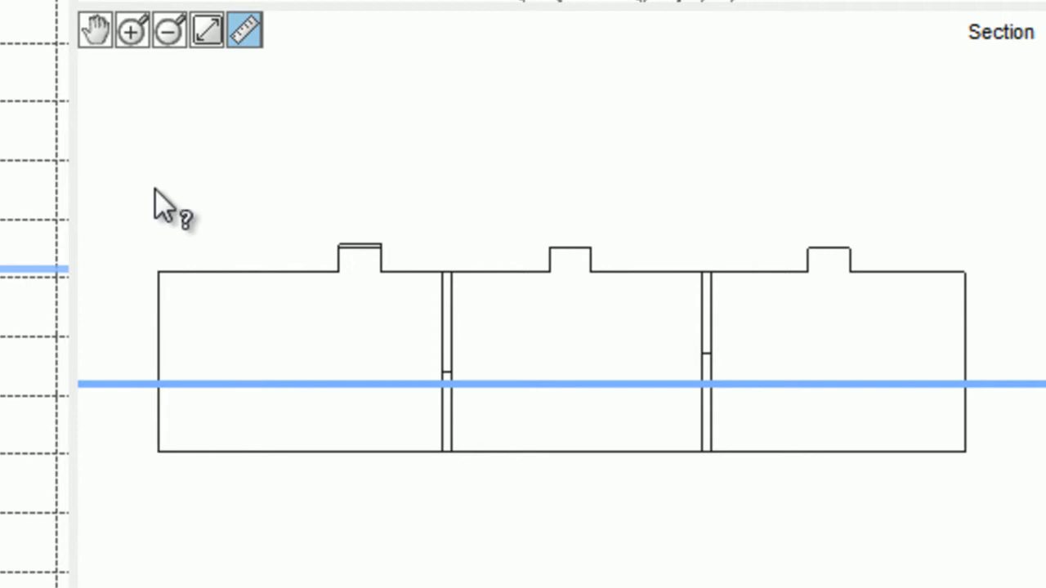
left_click(243, 31)
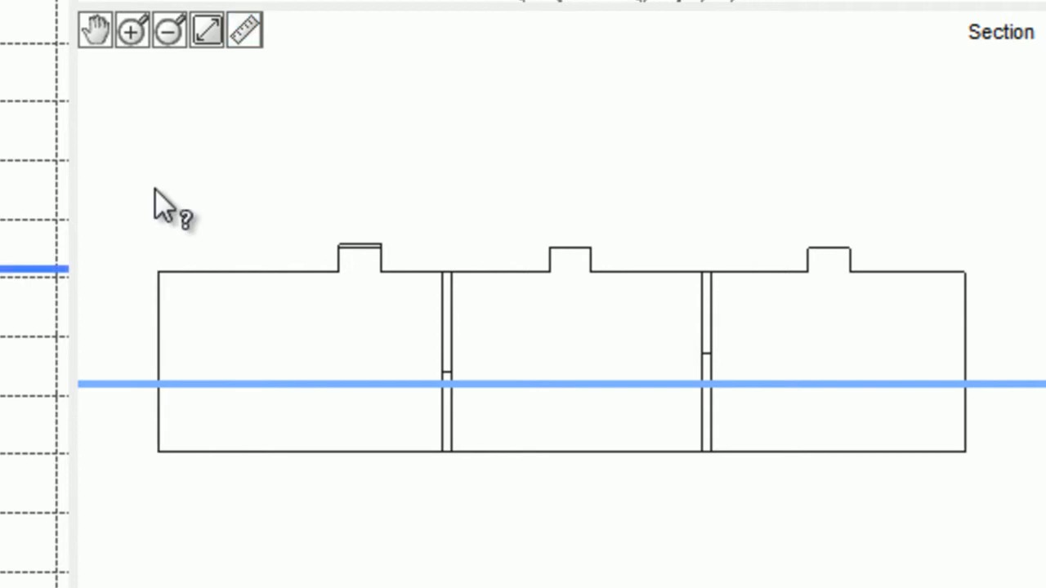